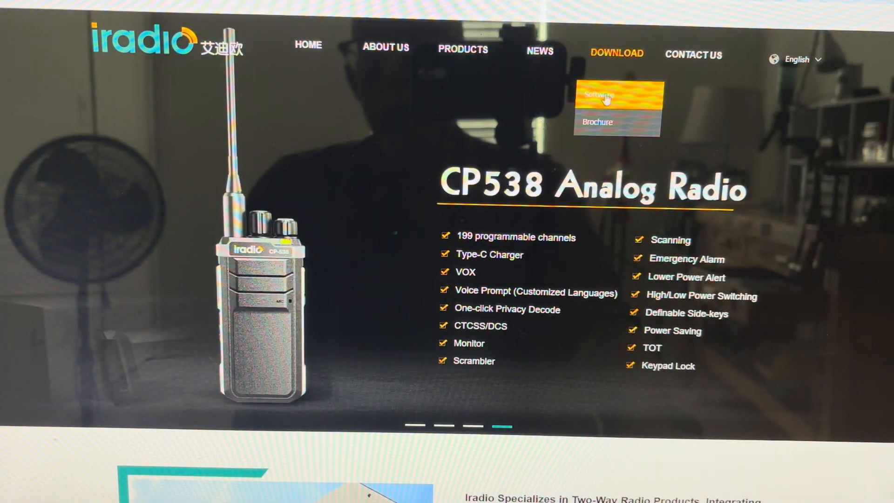
Go to the iRadio Software downloads page and scroll to the zip file list
click(597, 94)
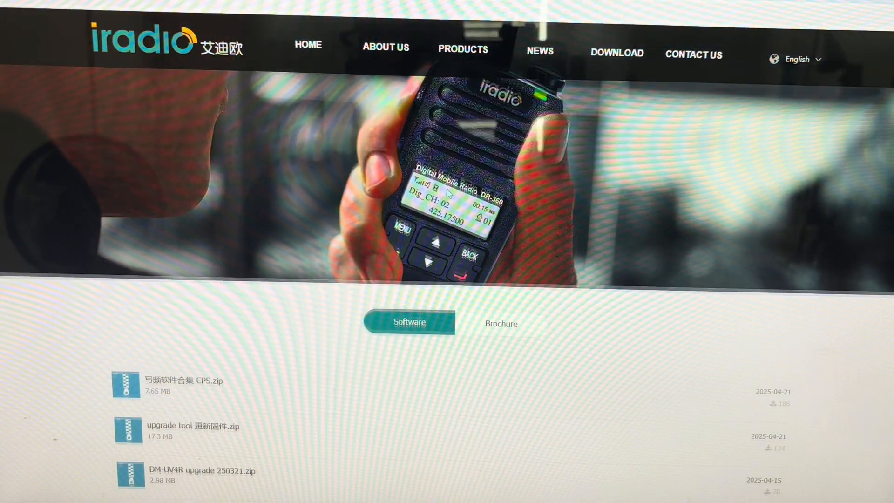
scroll(down, 3)
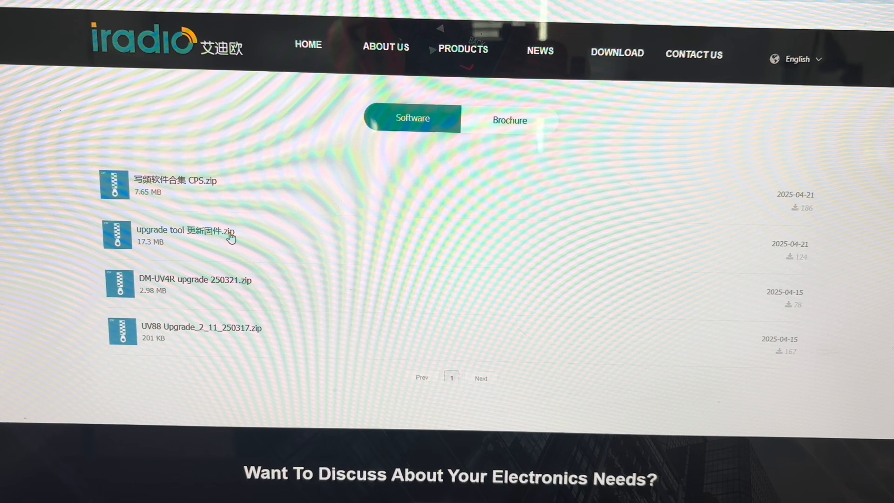
mouse_move(175, 284)
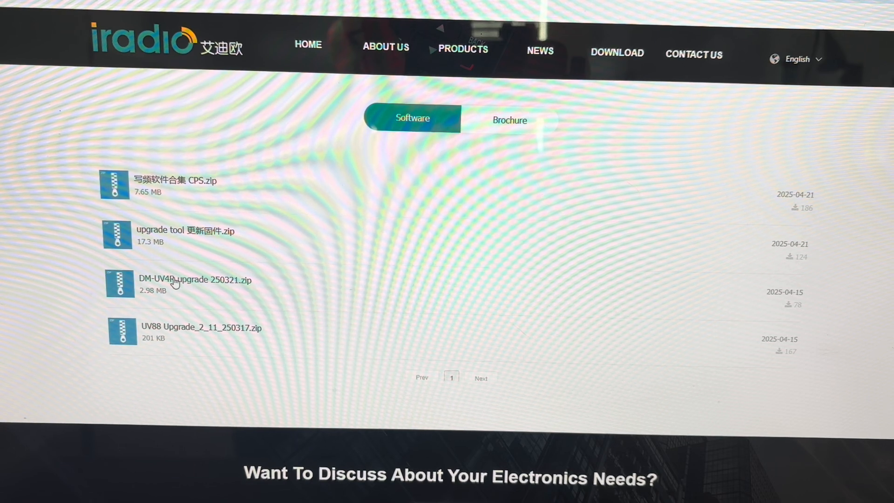
mouse_move(177, 248)
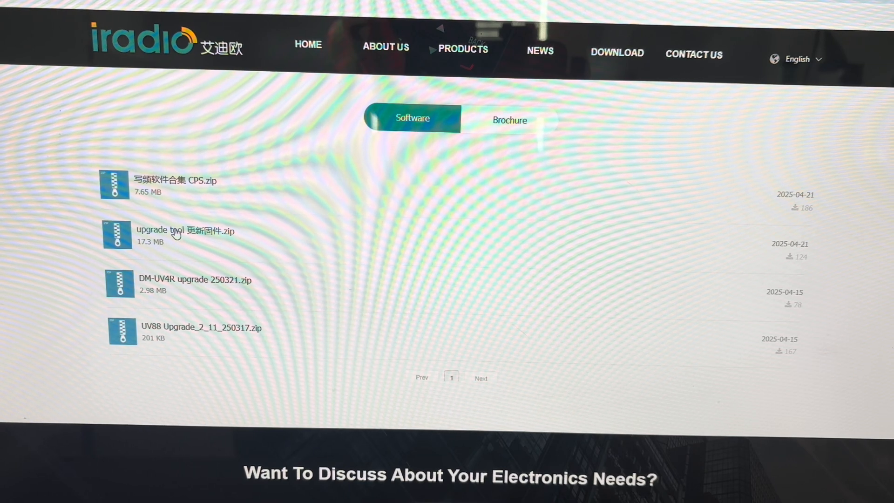
click(177, 230)
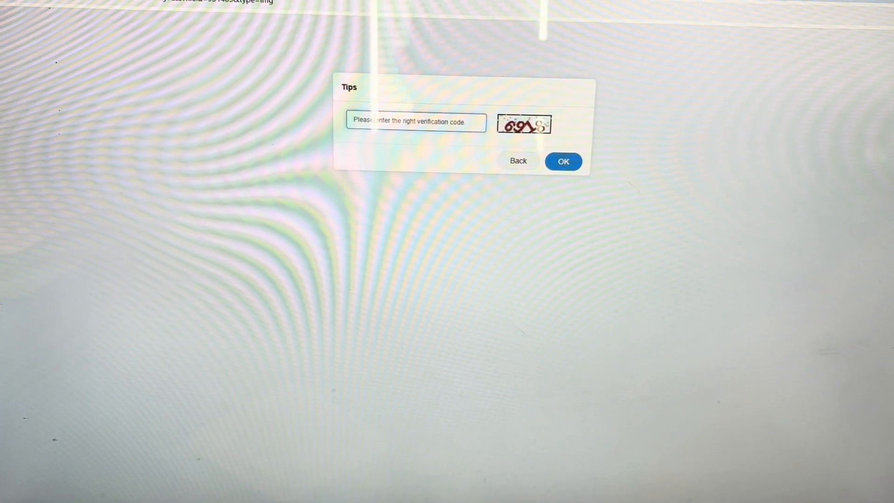
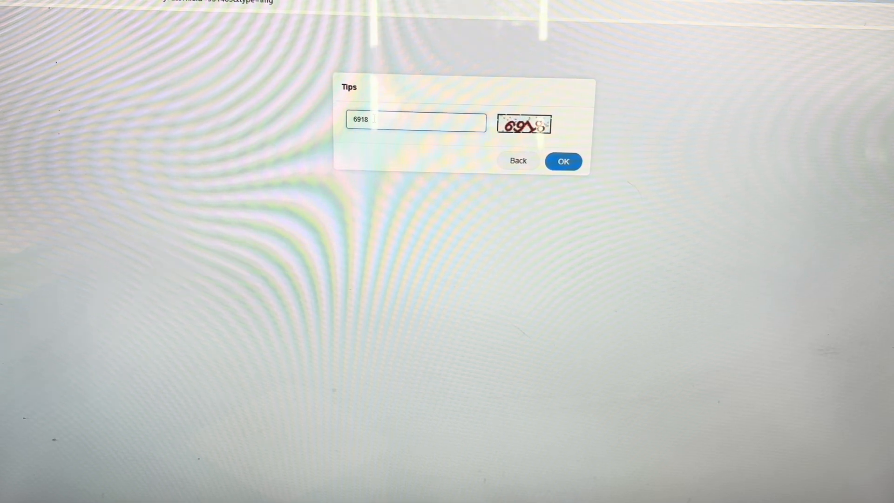
mouse_move(563, 168)
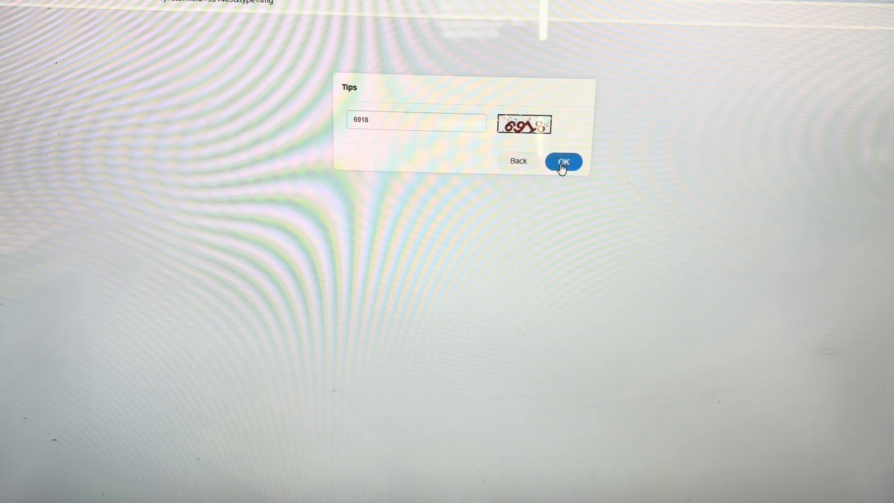
click(563, 162)
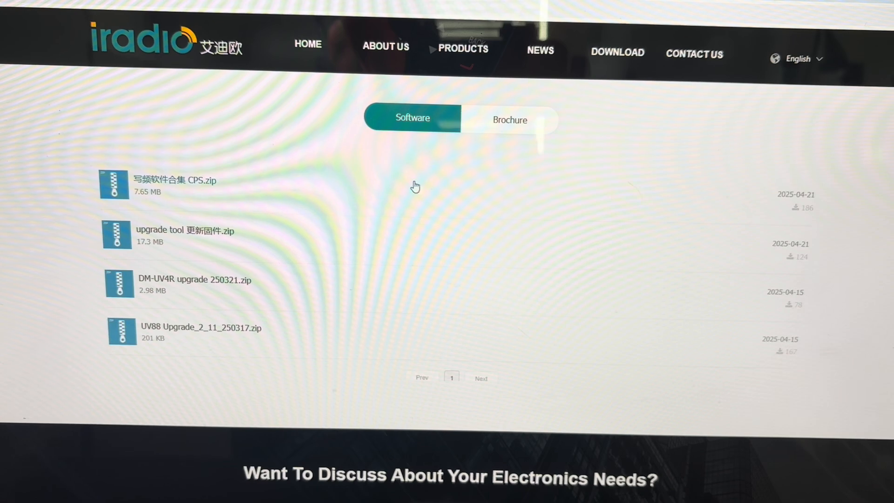
mouse_move(174, 237)
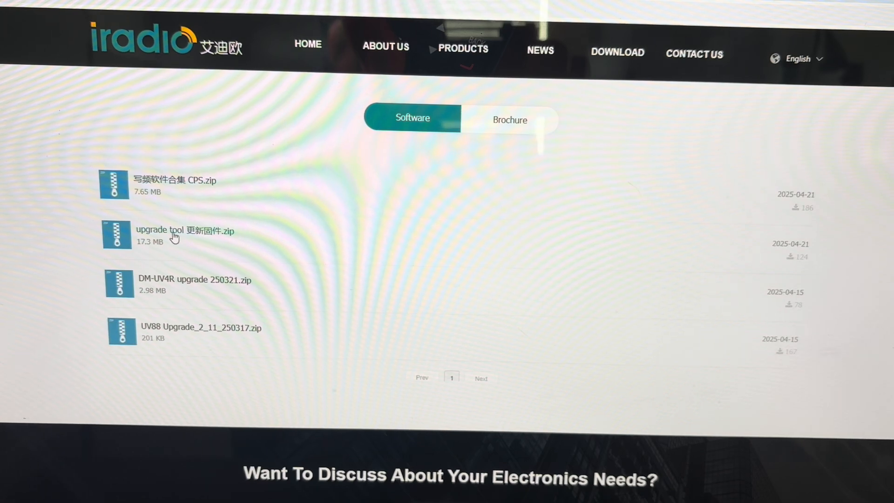
click(174, 234)
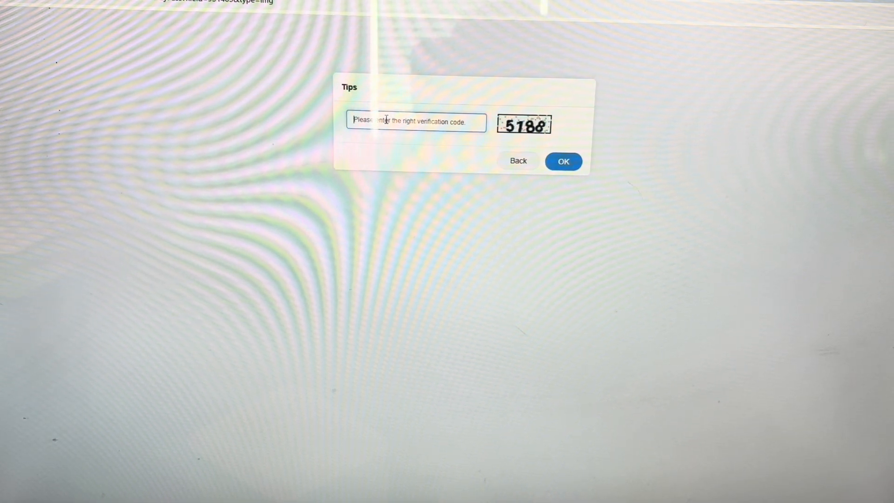
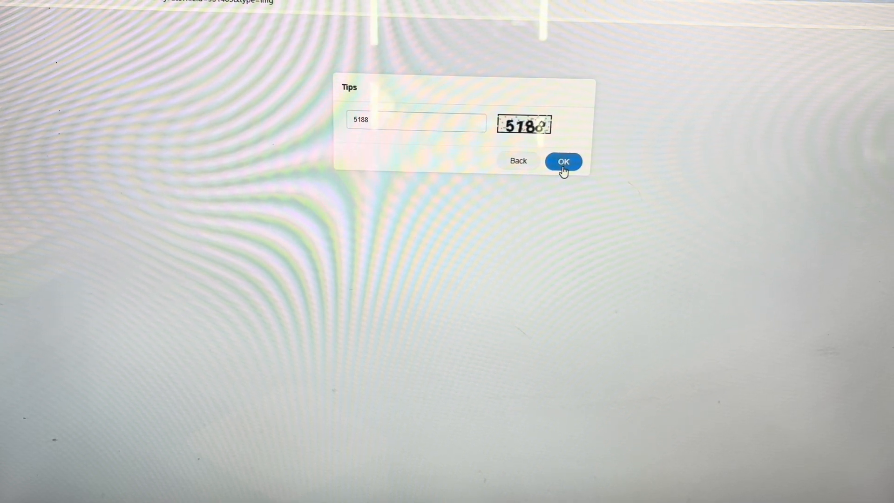
mouse_move(863, 29)
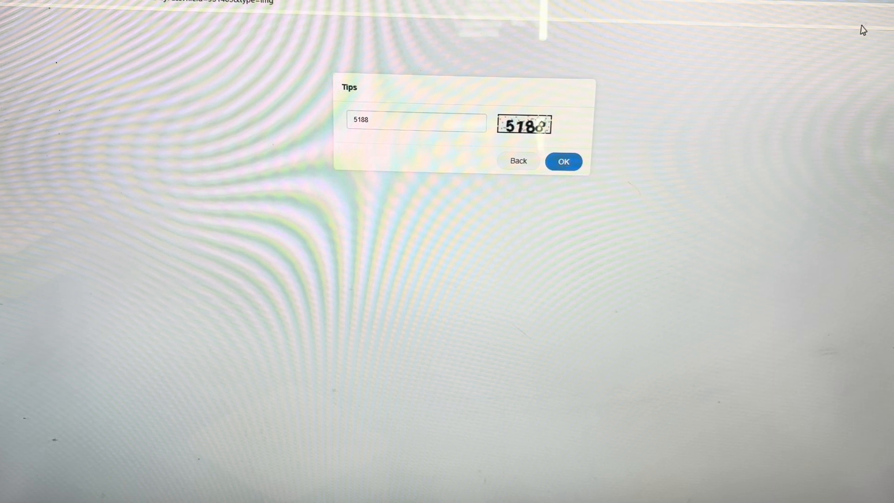
click(564, 162)
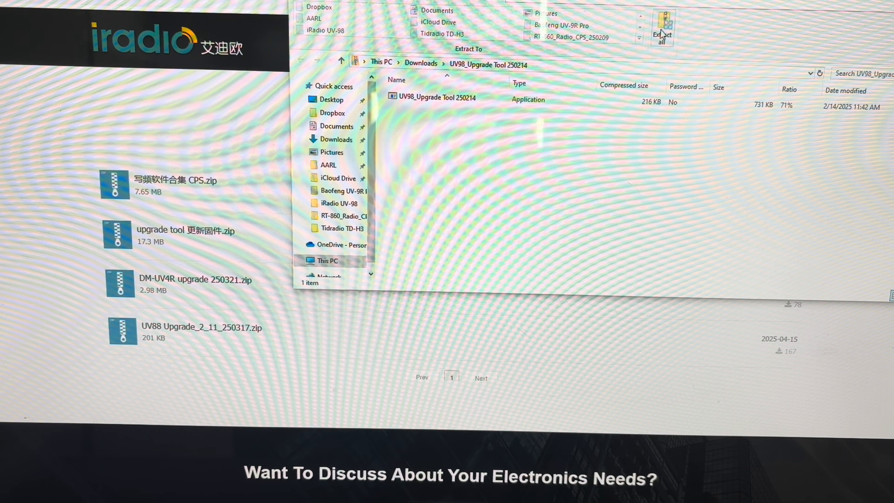
Extract the UV98_Upgrade Tool 250214 archive into the Downloads folder
click(661, 31)
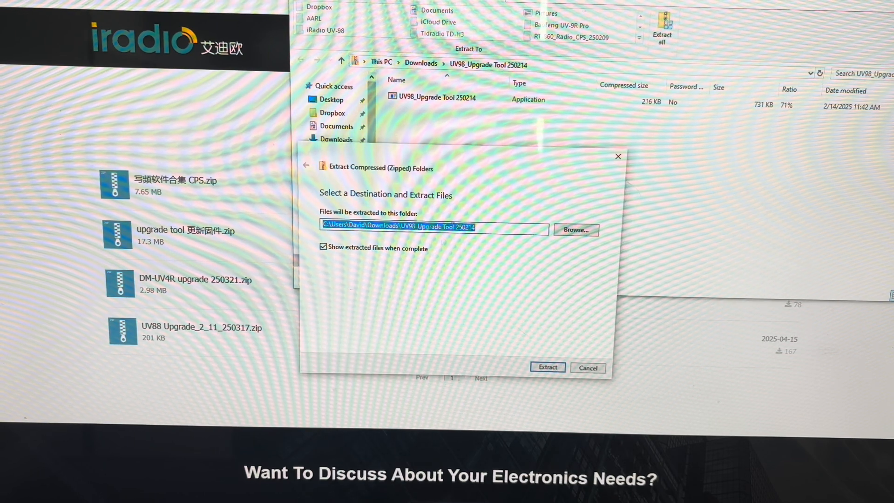
mouse_move(526, 363)
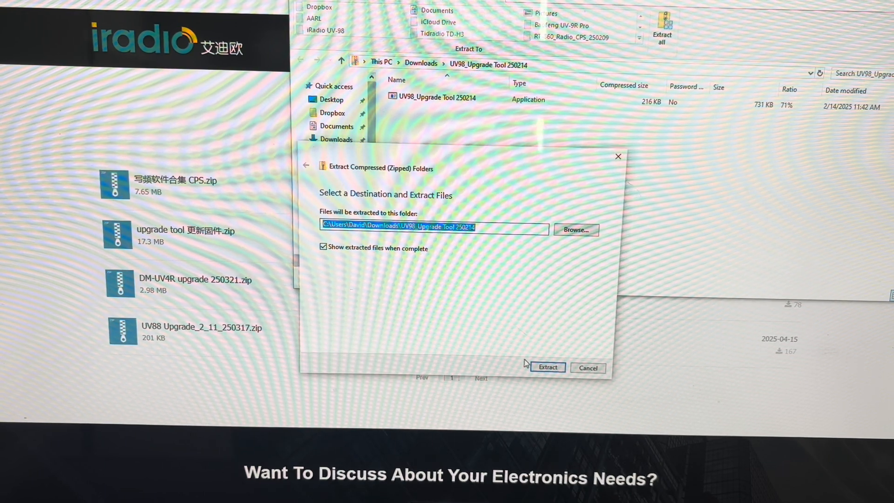
click(547, 366)
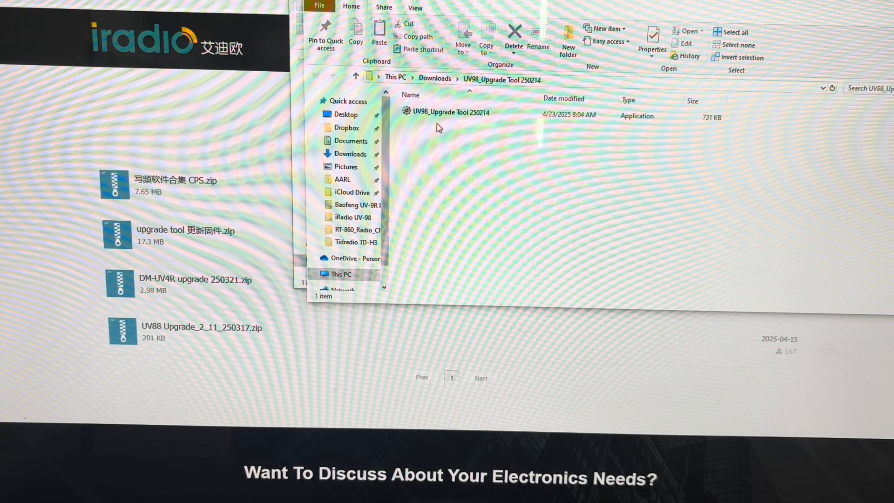
mouse_move(449, 111)
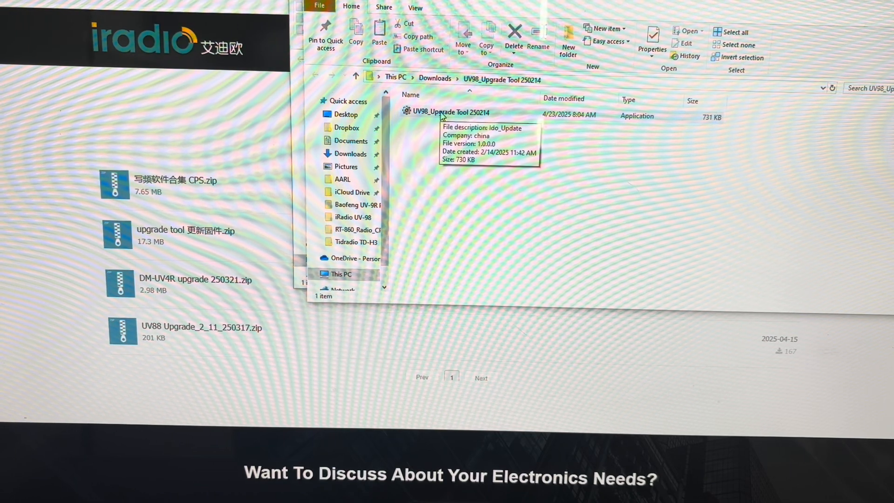
Launch UV98_Upgrade Tool 250214, choosing More info then Run anyway on SmartScreen
click(450, 112)
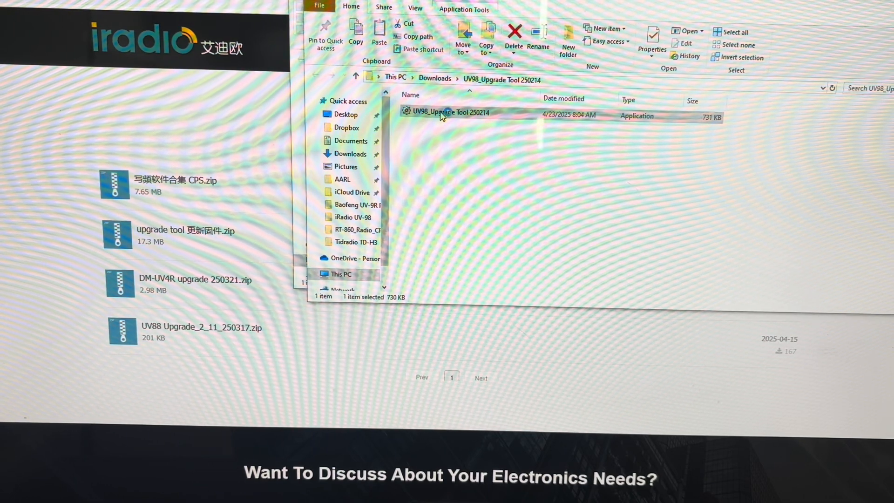
double_click(449, 112)
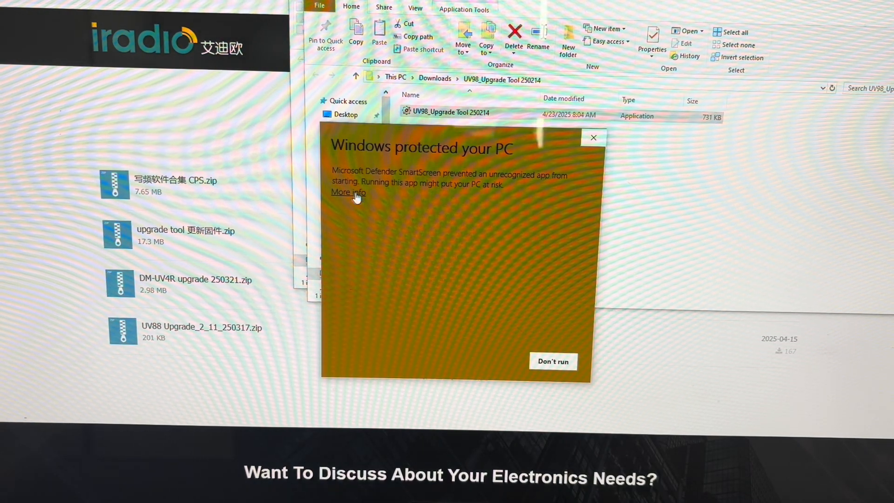
click(348, 192)
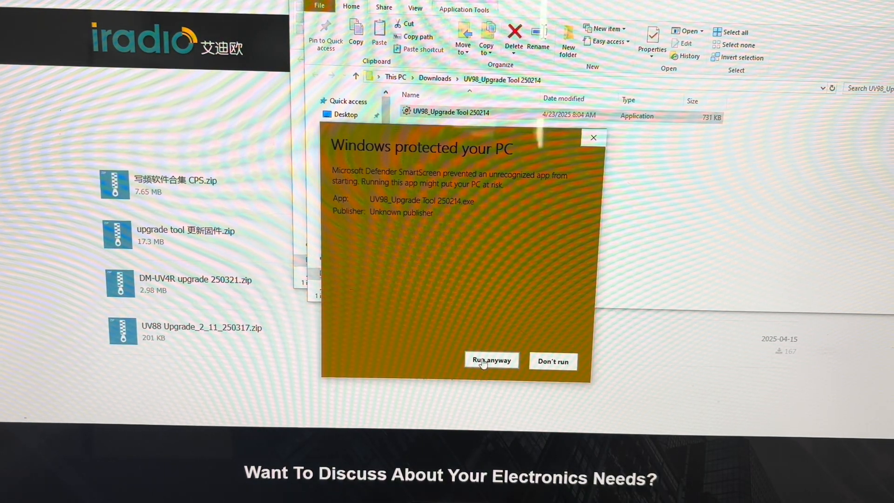
click(490, 360)
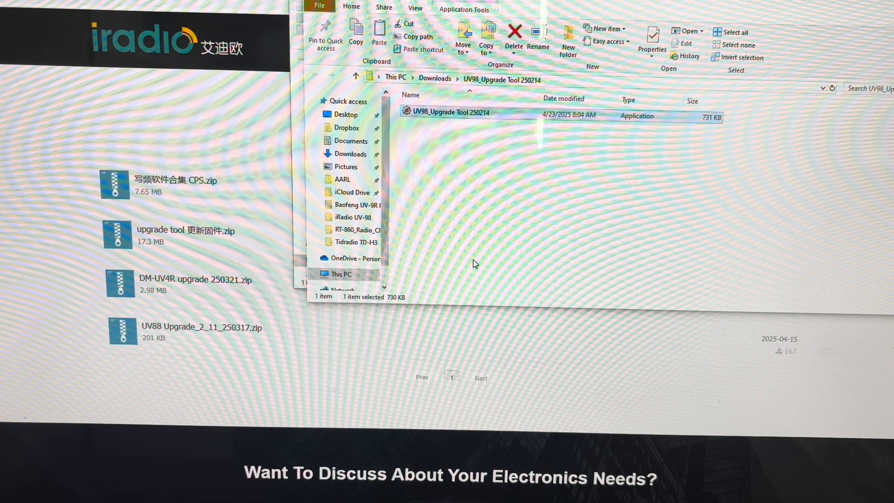
double_click(451, 112)
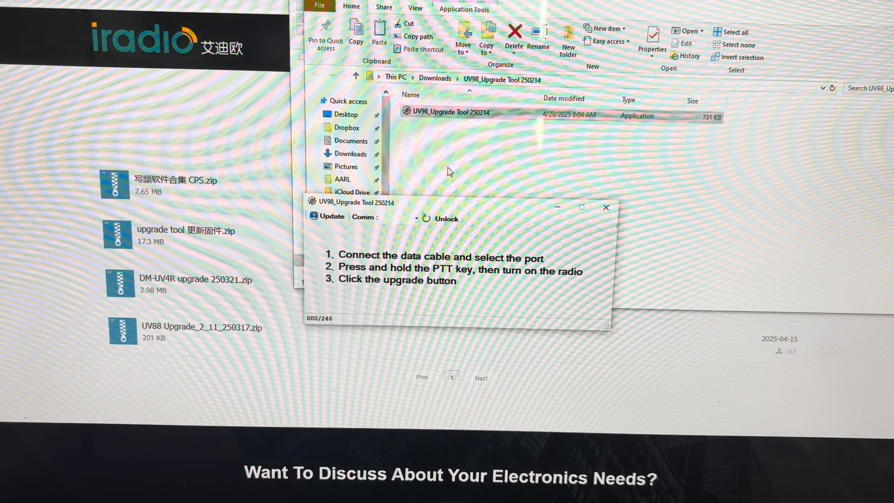
mouse_move(366, 260)
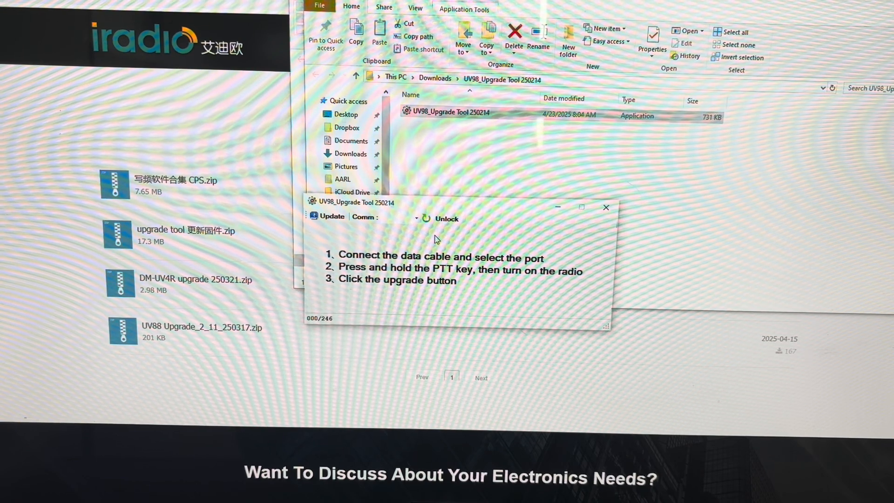
Select COM3 in the upgrade tool's Comm dropdown
click(396, 218)
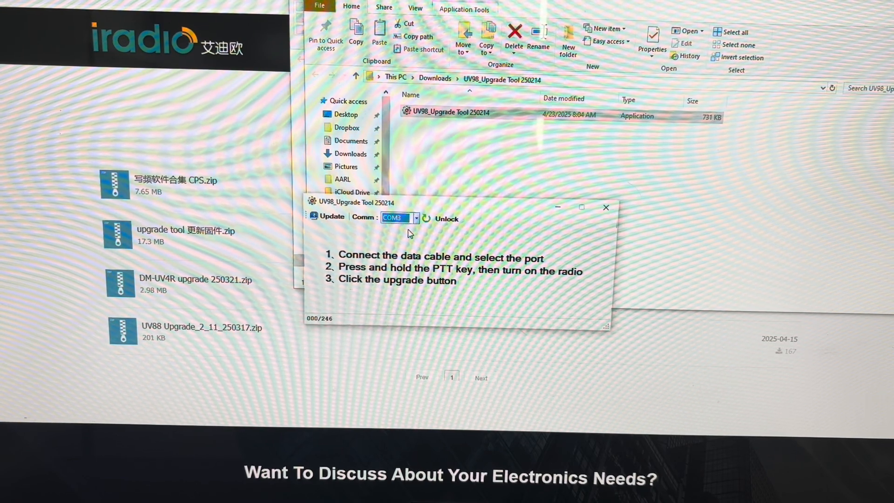
mouse_move(443, 239)
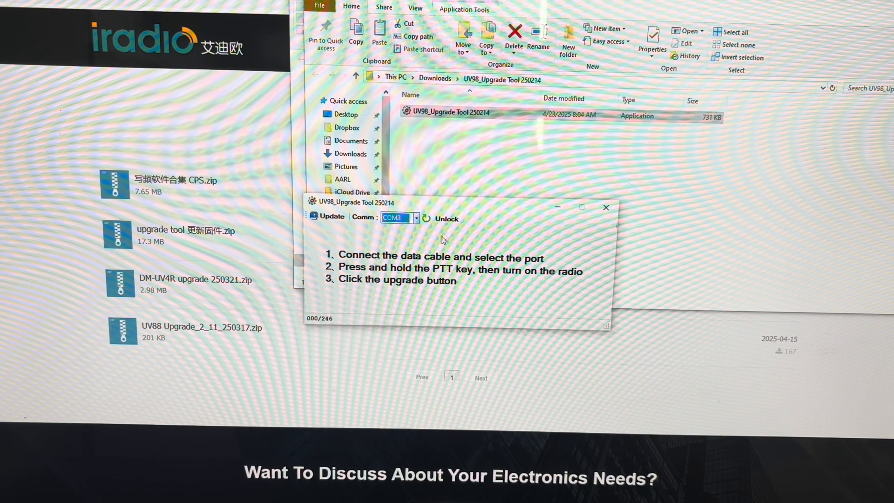
mouse_move(479, 274)
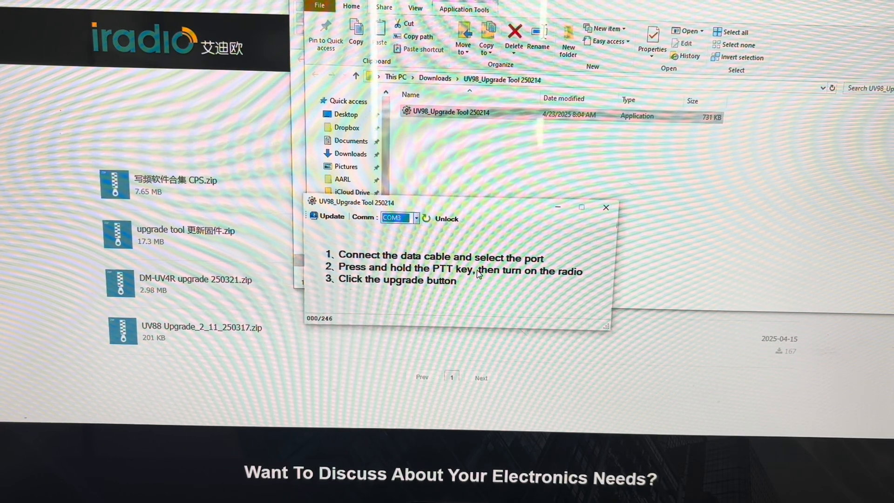
mouse_move(399, 288)
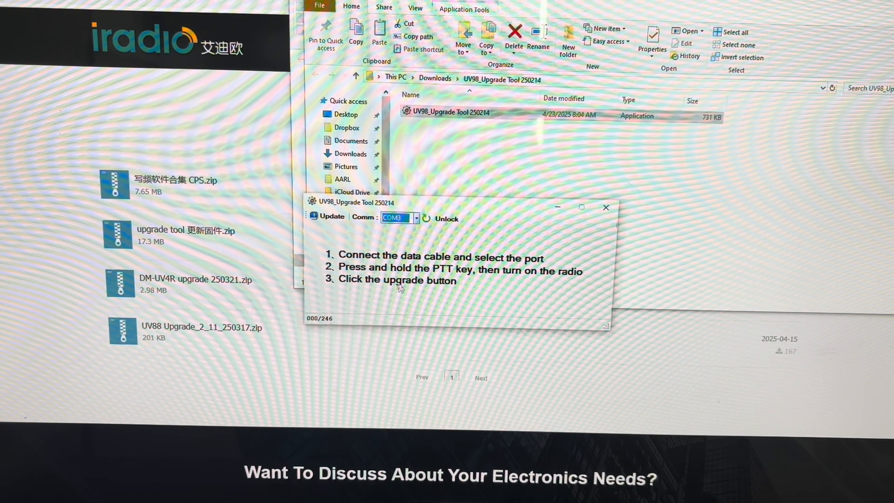
Start the firmware update on COM3 and let progress reach 013/246
click(330, 216)
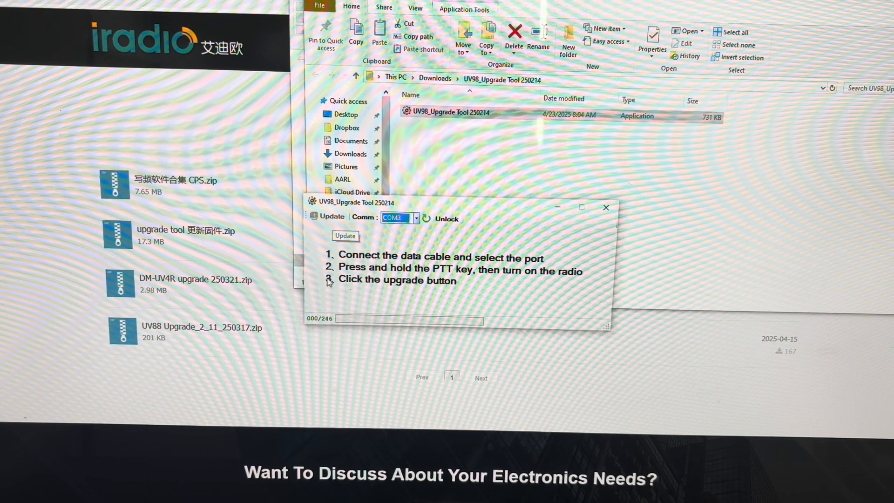
click(345, 236)
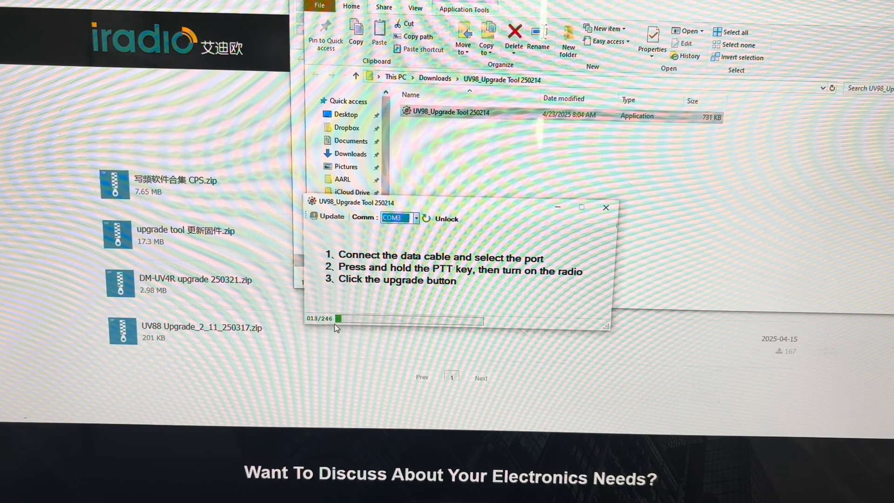